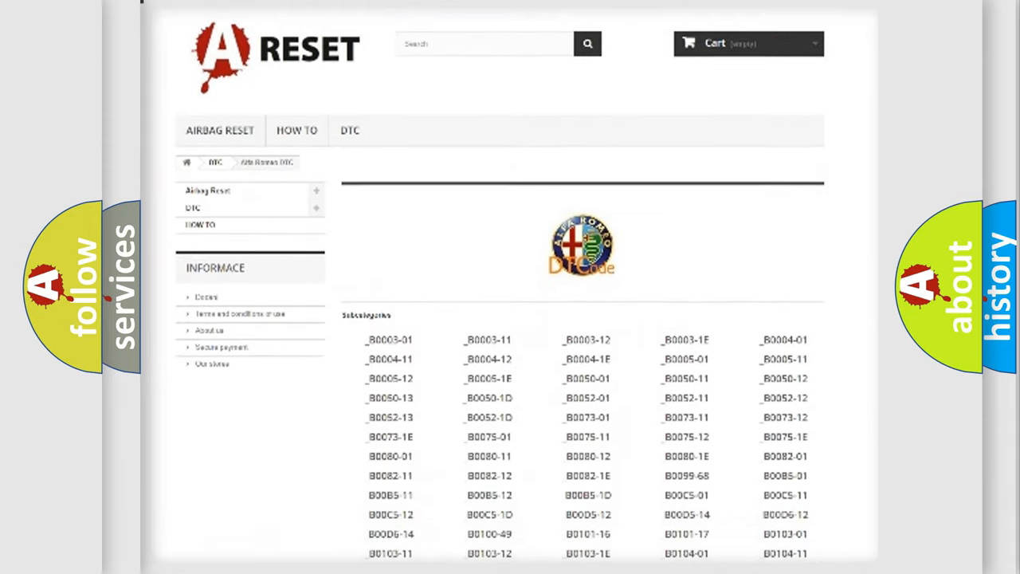
pyautogui.scroll(-3)
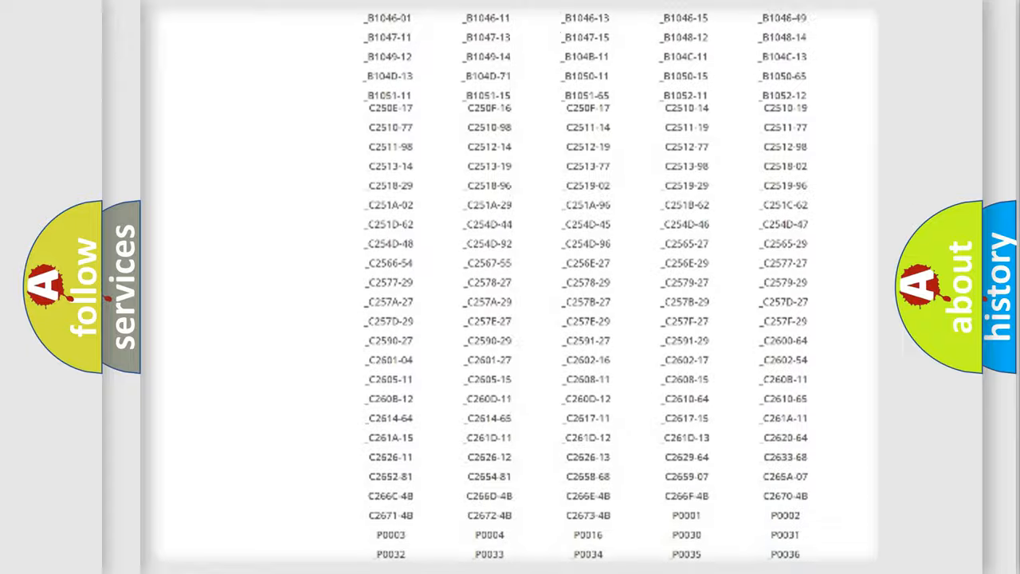